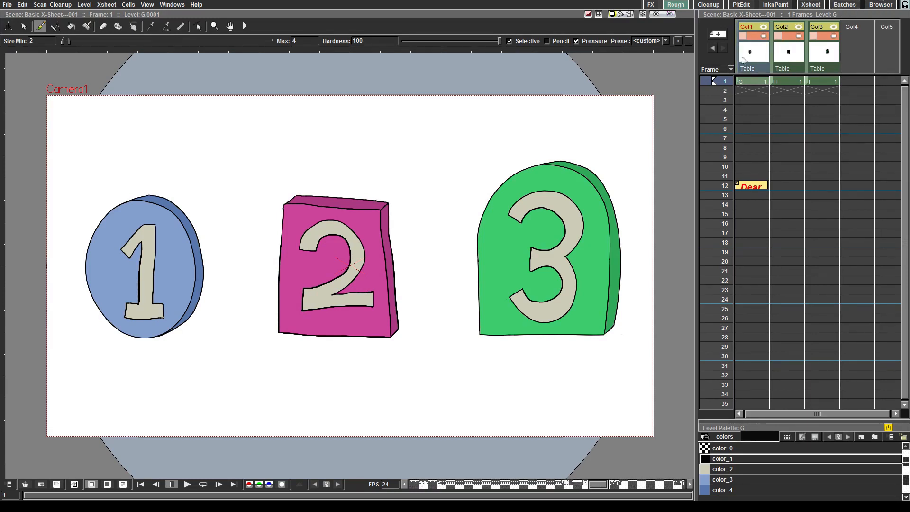
pyautogui.moveTo(752, 90)
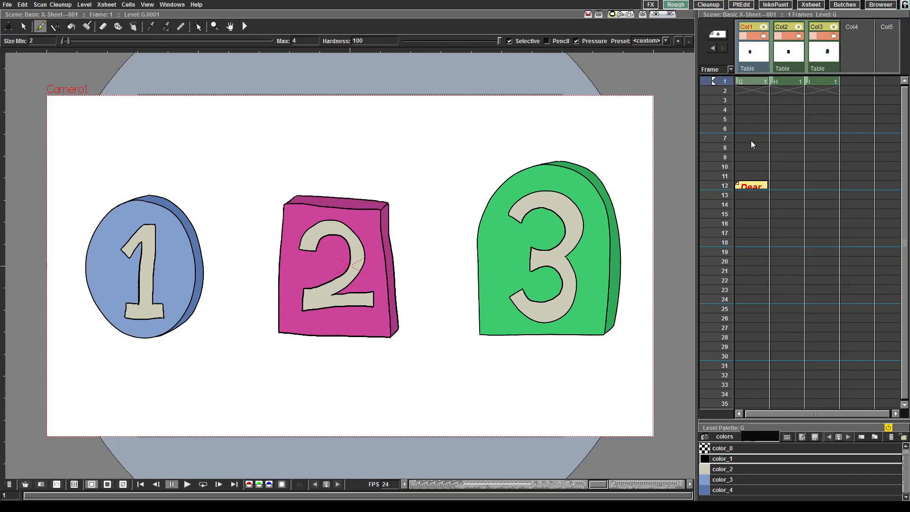
# Step: Select frame 1 of the first column in the Xsheet
pyautogui.click(752, 81)
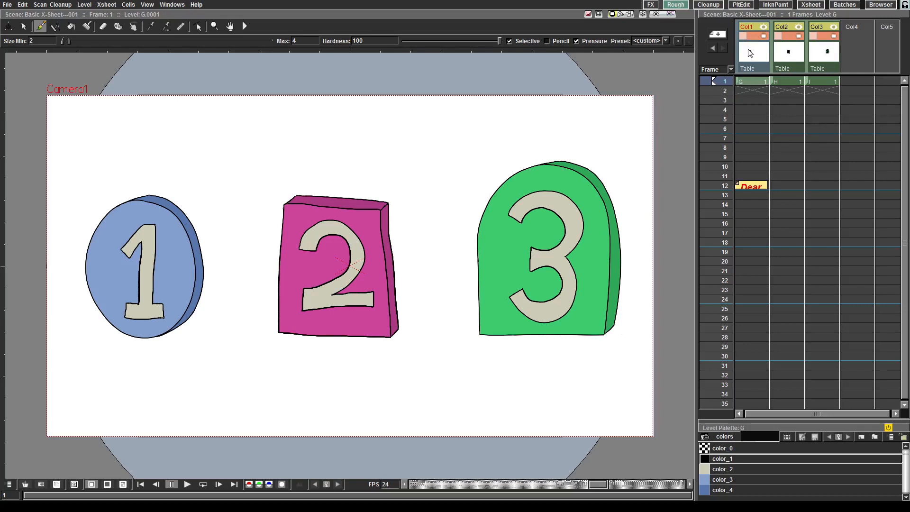
pyautogui.click(752, 81)
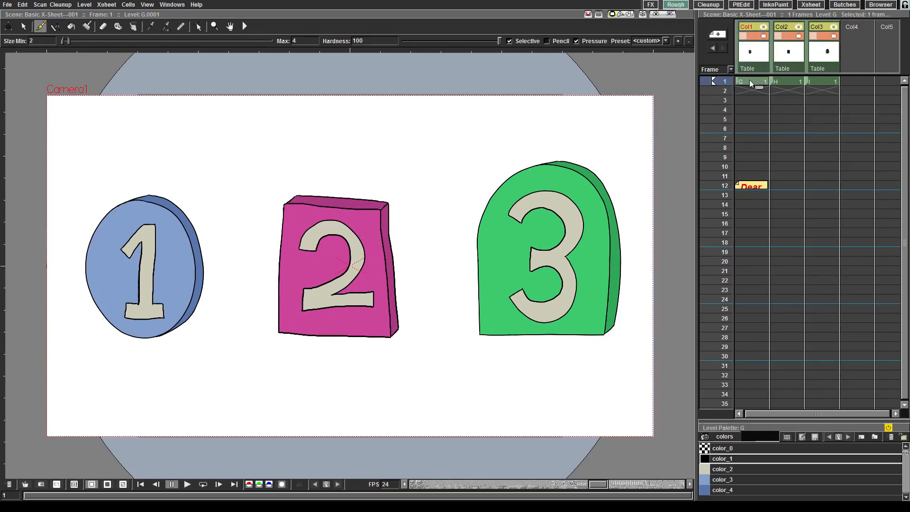
pyautogui.click(752, 91)
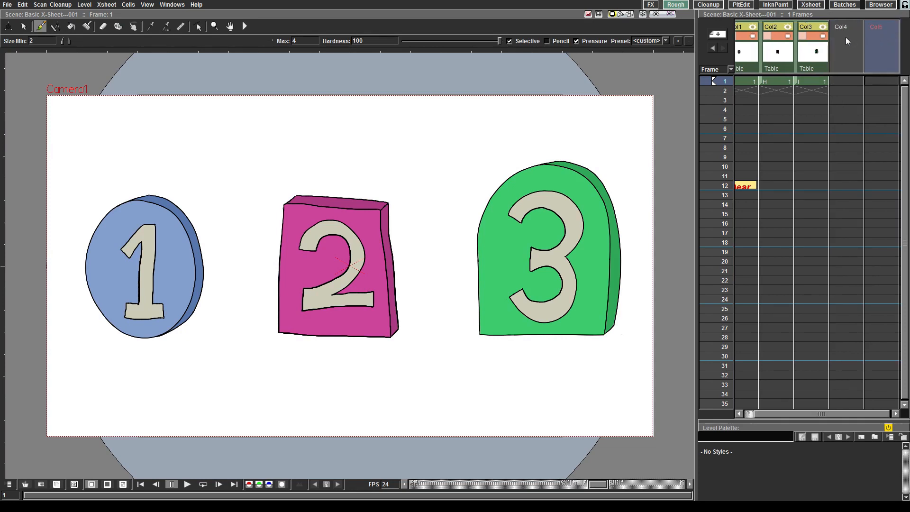
# Step: Draw a black spiral squiggle above the 2 shape on frame 1 of column four
pyautogui.click(845, 27)
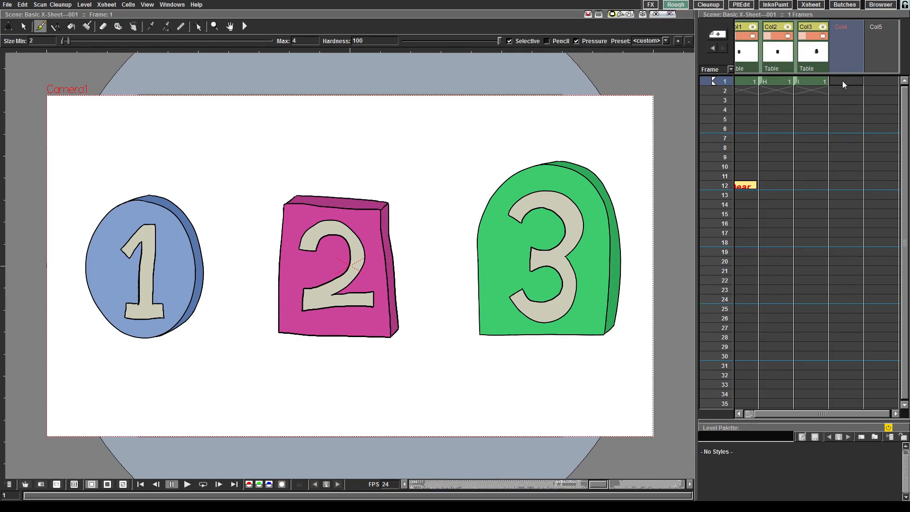
pyautogui.click(843, 85)
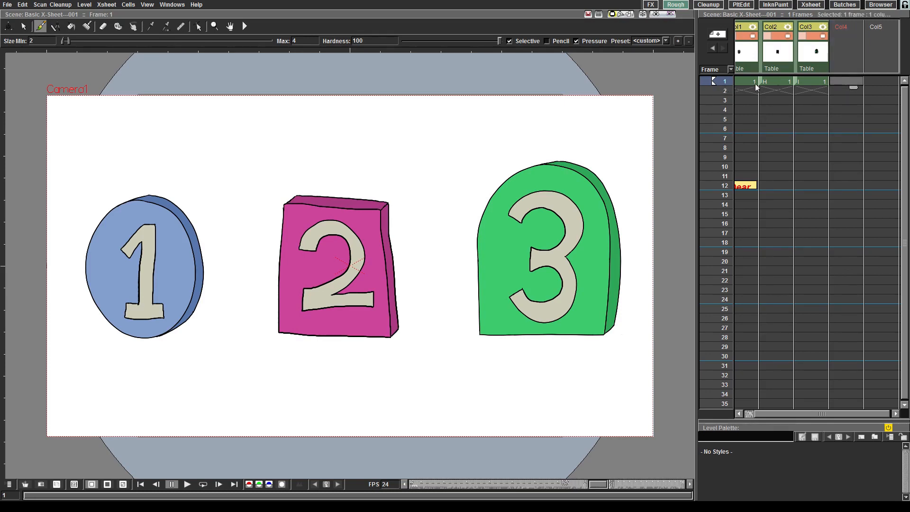
pyautogui.moveTo(395, 140); pyautogui.dragTo(444, 136)
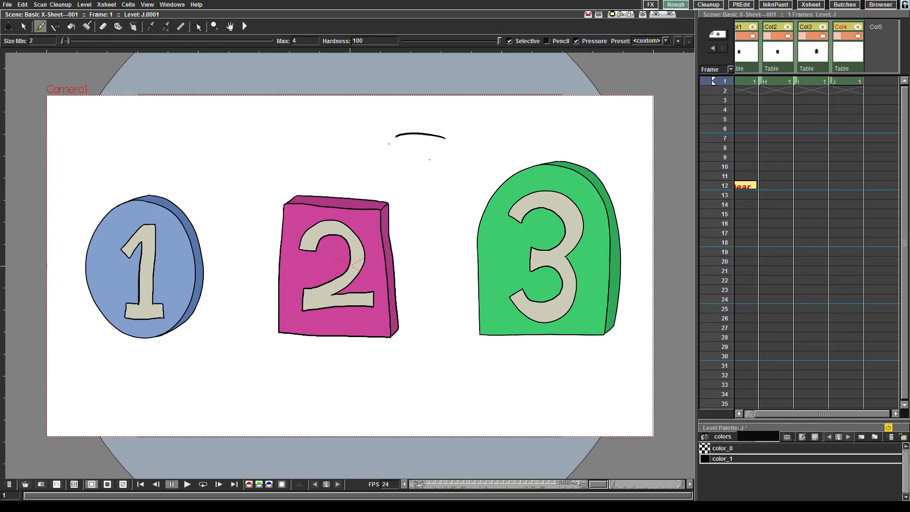
pyautogui.moveTo(395, 136); pyautogui.dragTo(424, 166)
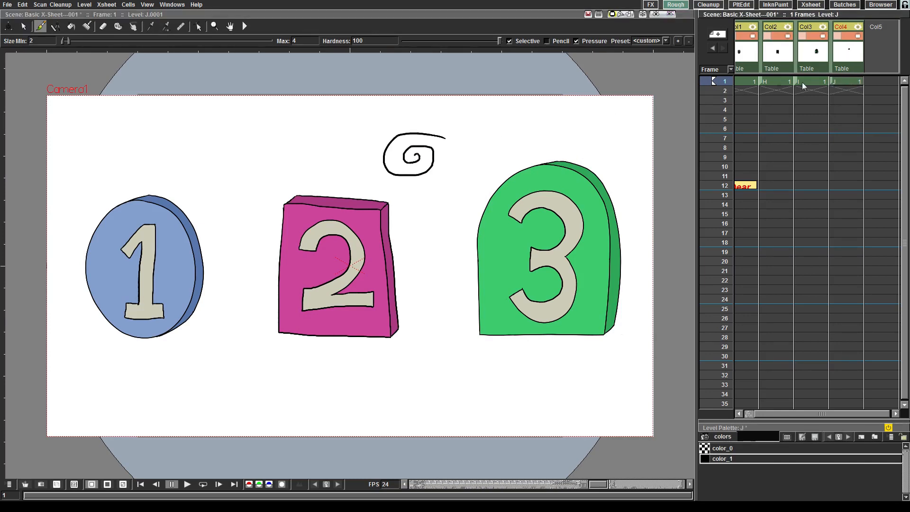
pyautogui.click(848, 80)
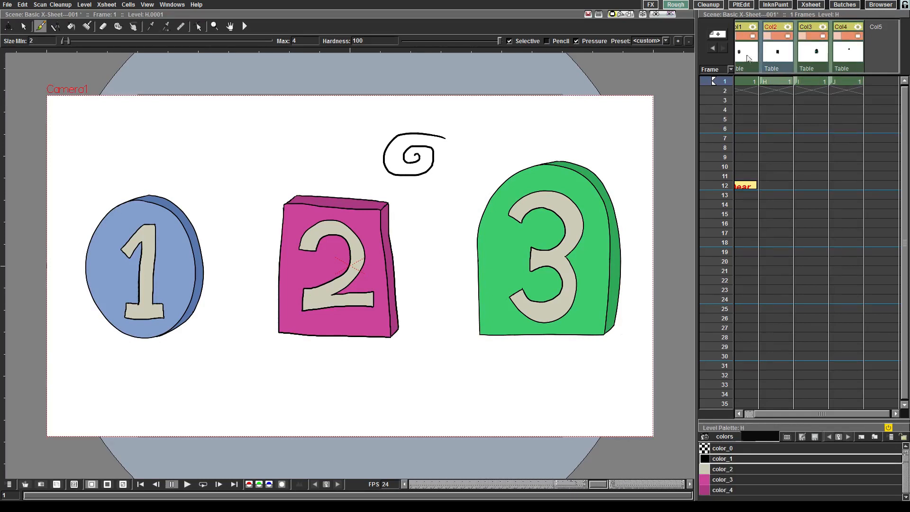
pyautogui.click(813, 51)
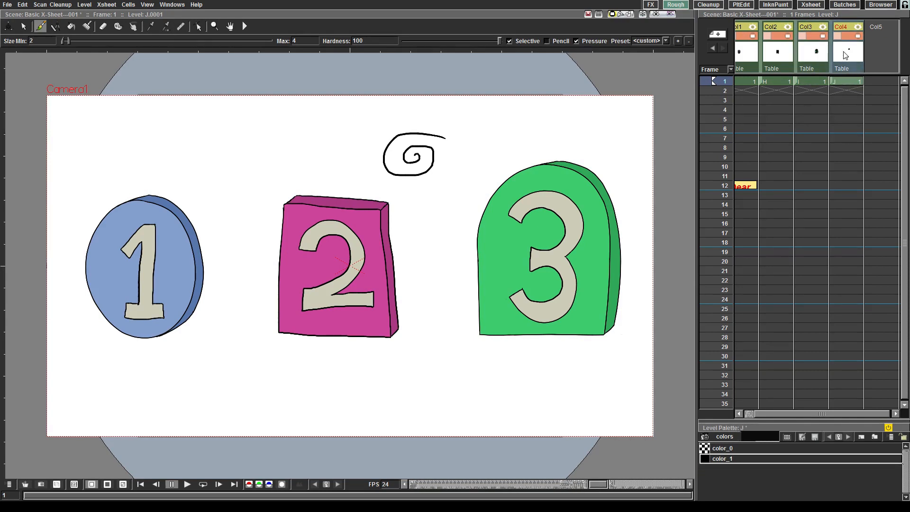
# Step: Open the context menu on the squiggle column's header
pyautogui.rightClick(847, 55)
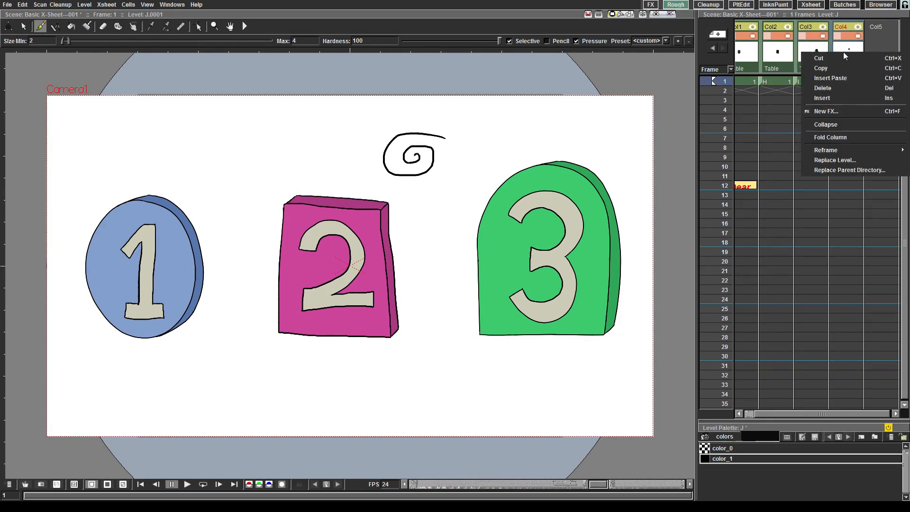
pyautogui.moveTo(840, 88)
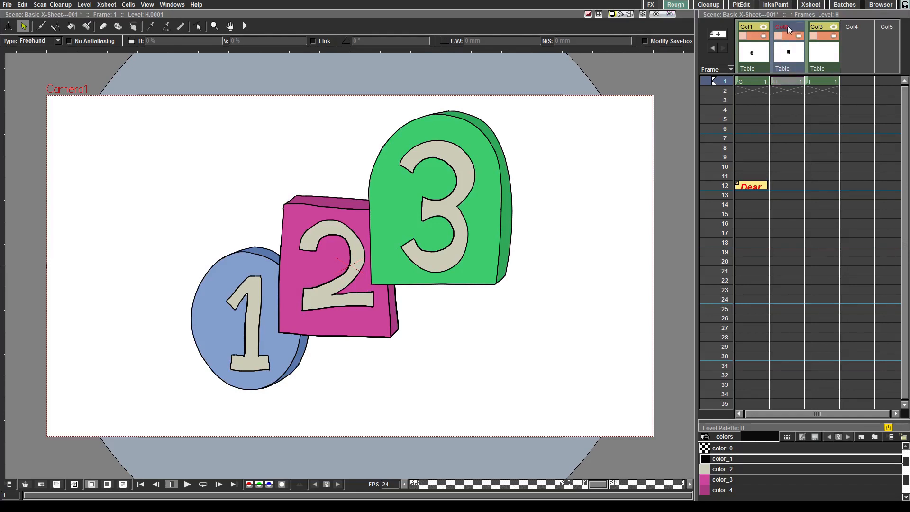
# Step: Toggle the camstand visibility in the column headers to hide the blue 1 circle
pyautogui.click(788, 27)
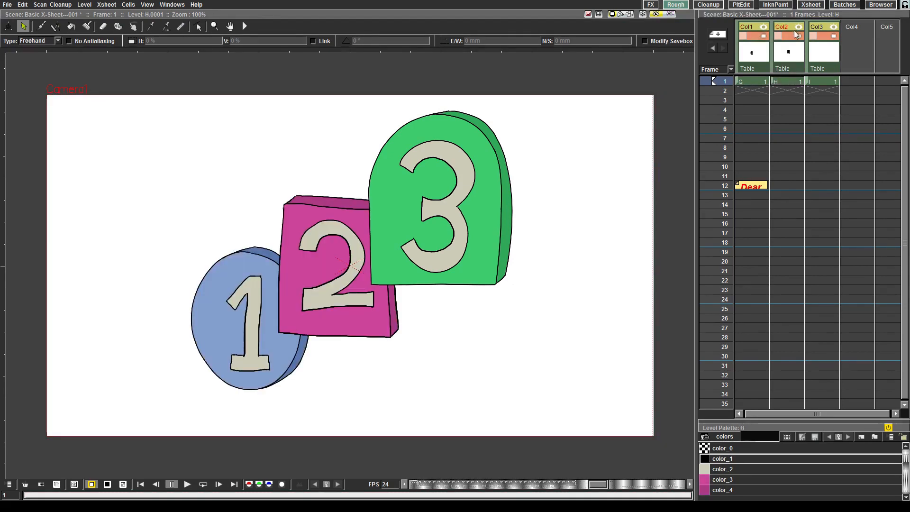
pyautogui.click(818, 26)
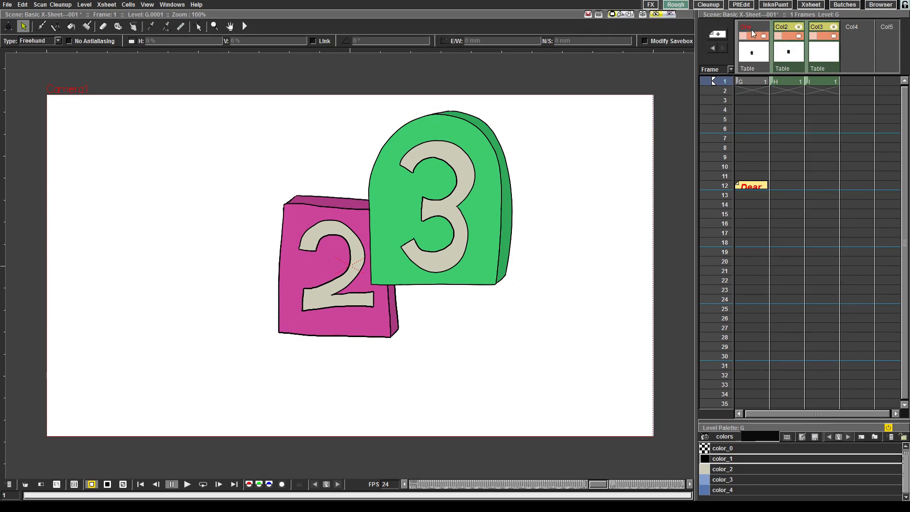
pyautogui.moveTo(754, 32)
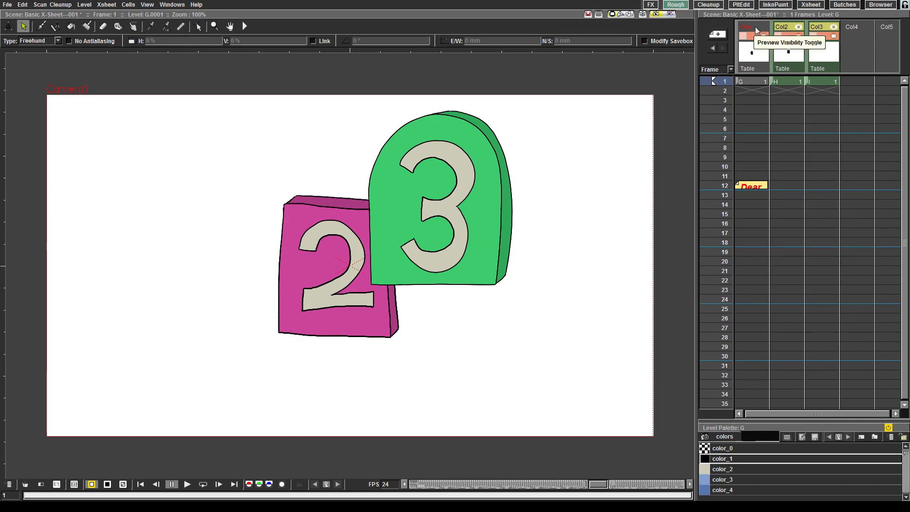
# Step: Rename the shape column headers to One, Two and Three
pyautogui.click(757, 26)
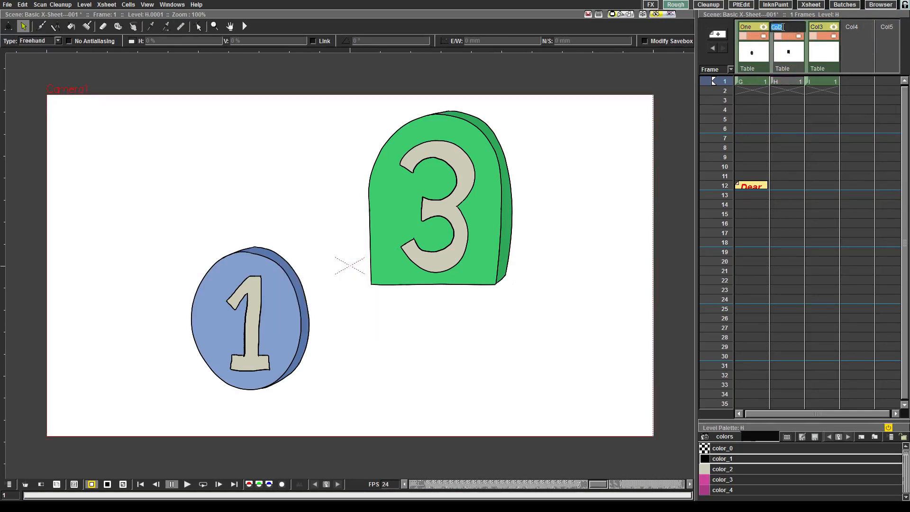
pyautogui.write('two')
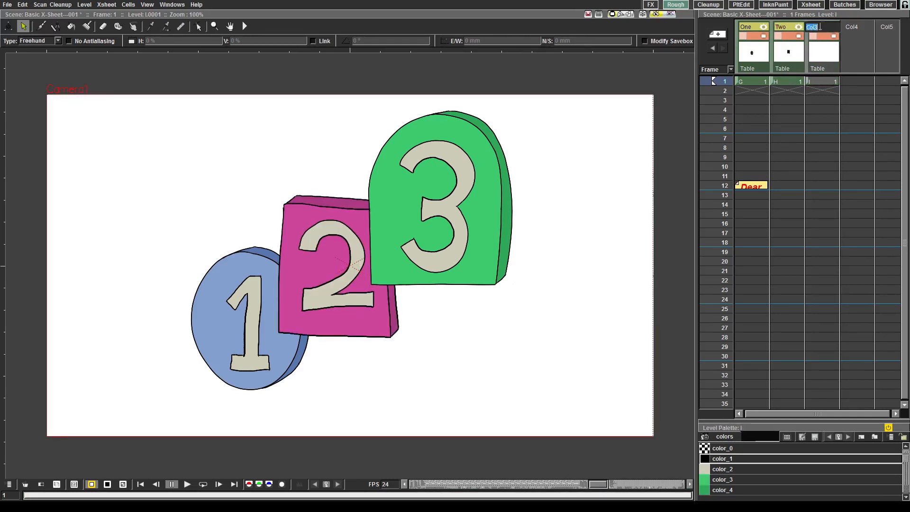
pyautogui.click(819, 27)
pyautogui.write('Three')
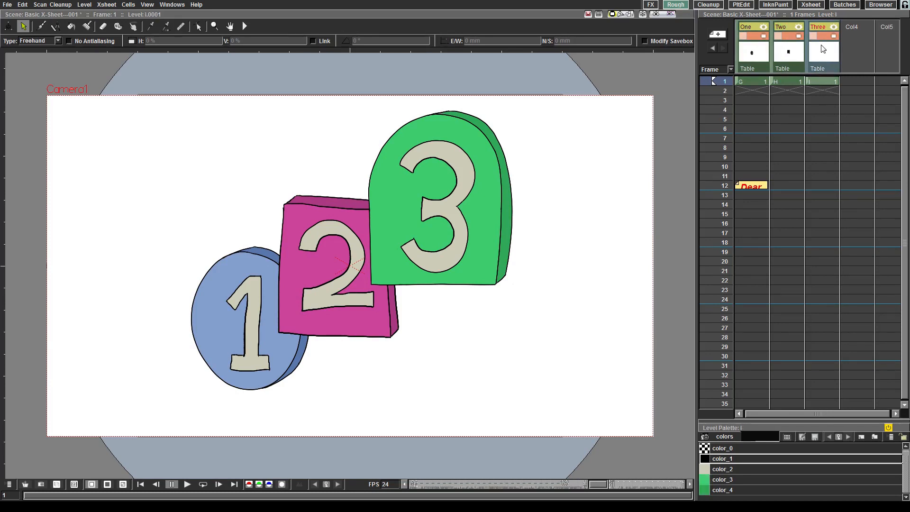
# Step: Reorder the Xsheet columns so column One draws on top, then scroll the Xsheet
pyautogui.click(40, 26)
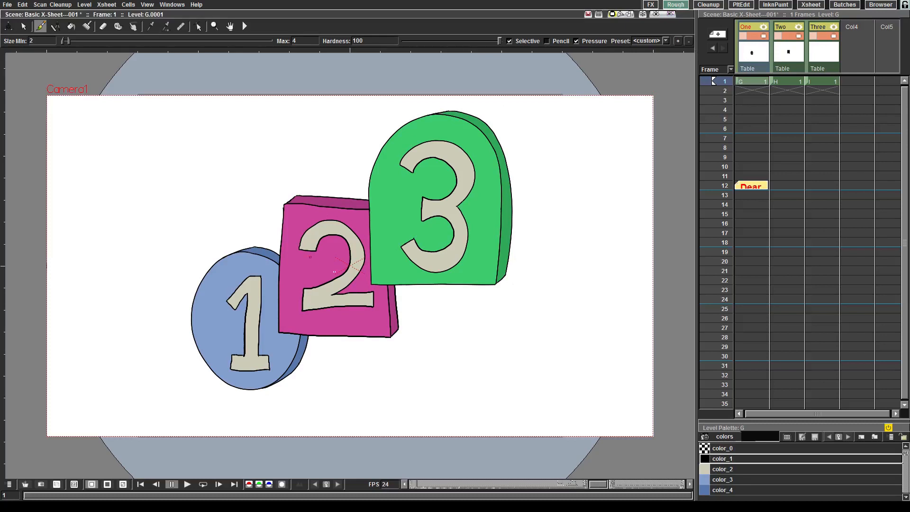
pyautogui.click(824, 49)
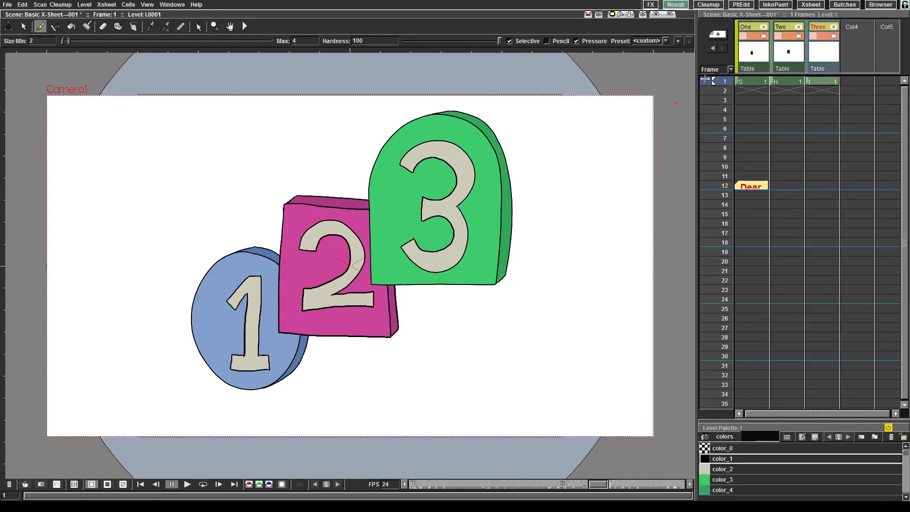
pyautogui.click(752, 51)
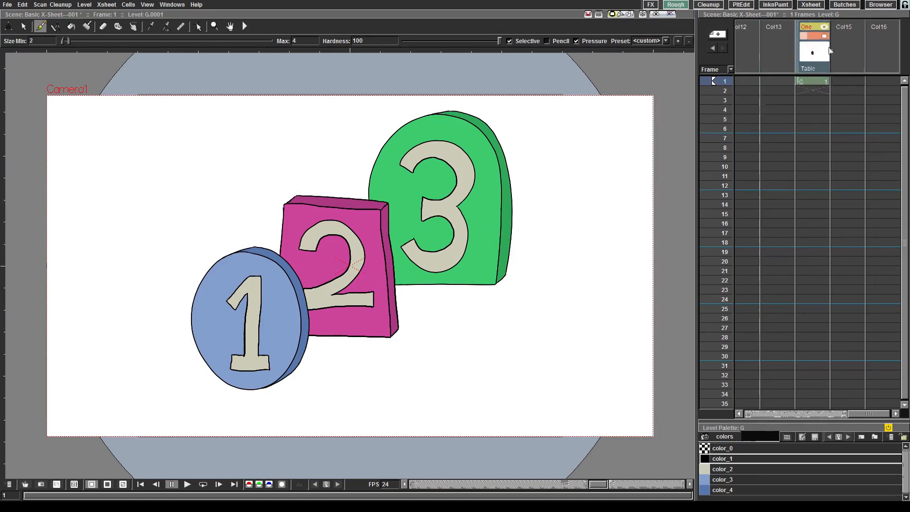
pyautogui.hscroll(-3)
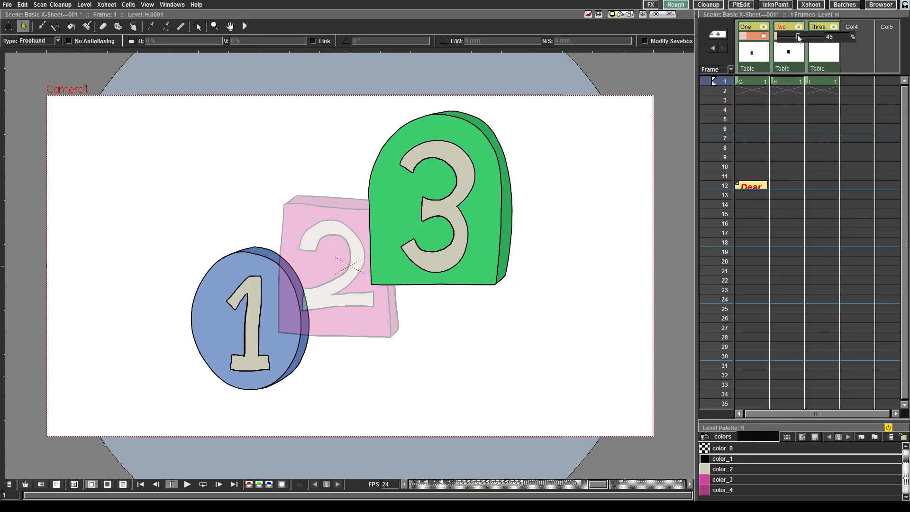
# Step: Drag the Two column's opacity slider down to about 45
pyautogui.moveTo(796, 36); pyautogui.dragTo(819, 37)
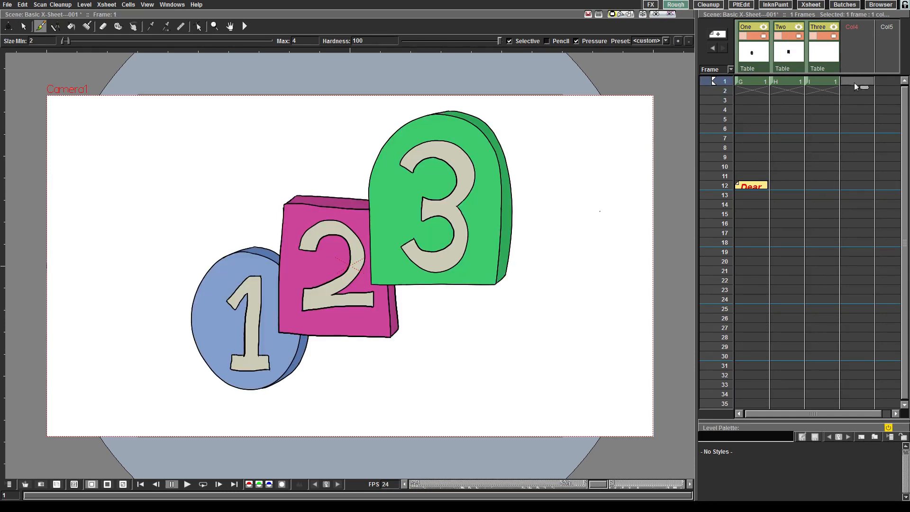
pyautogui.moveTo(854, 42)
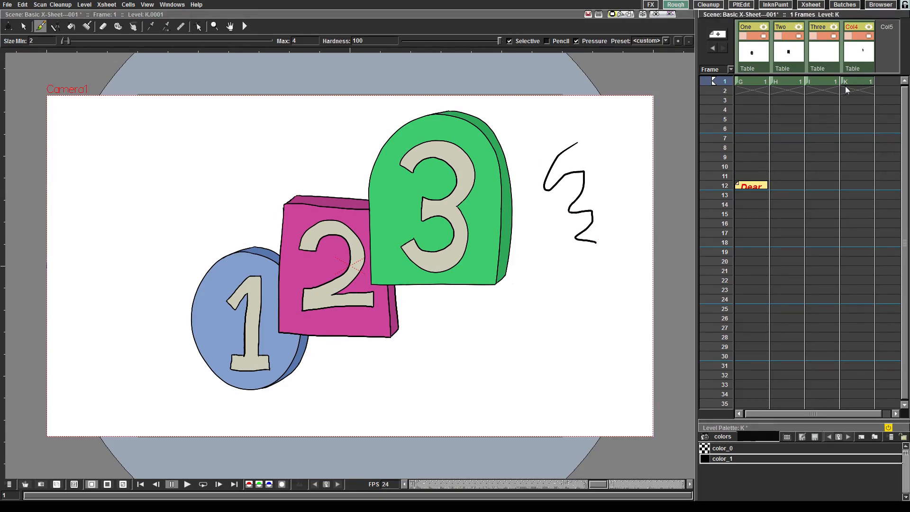
pyautogui.moveTo(868, 87)
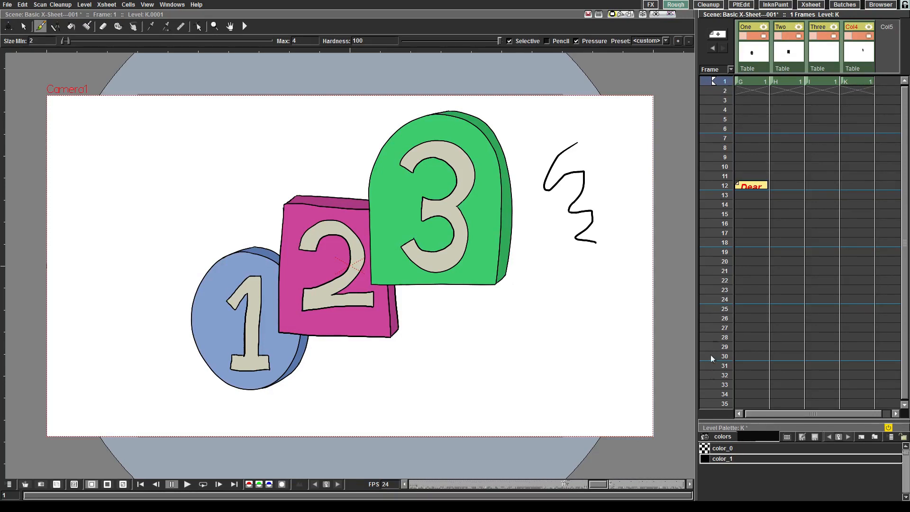
pyautogui.moveTo(720, 106)
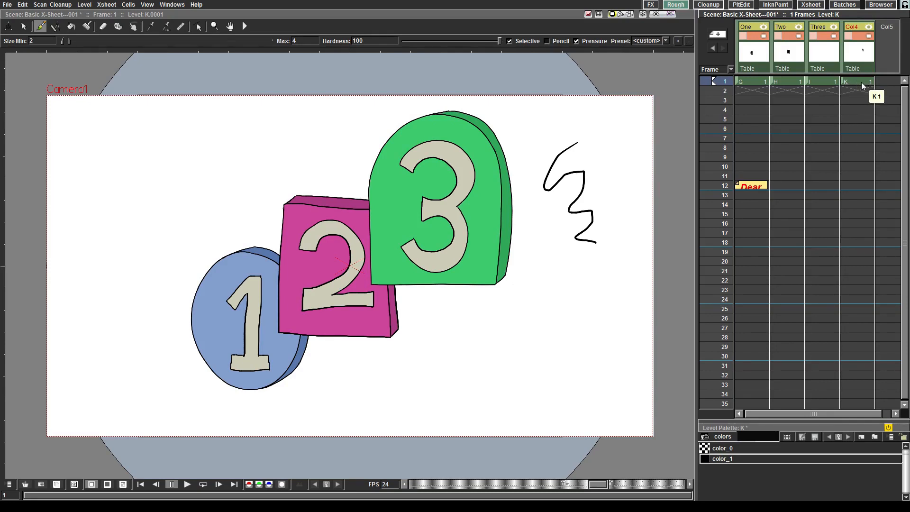
# Step: Draw the third drawing of level K, then move to frames 7–8 of column four
pyautogui.click(859, 91)
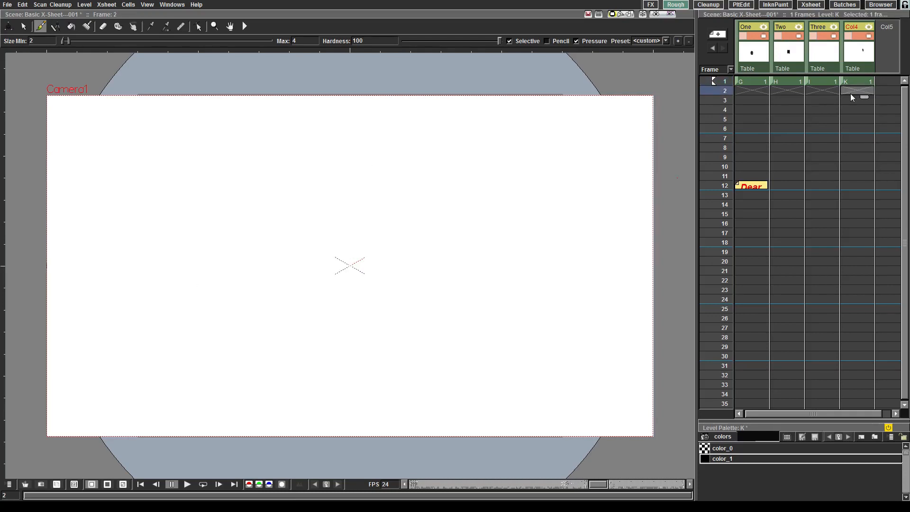
pyautogui.moveTo(520, 174); pyautogui.dragTo(611, 143)
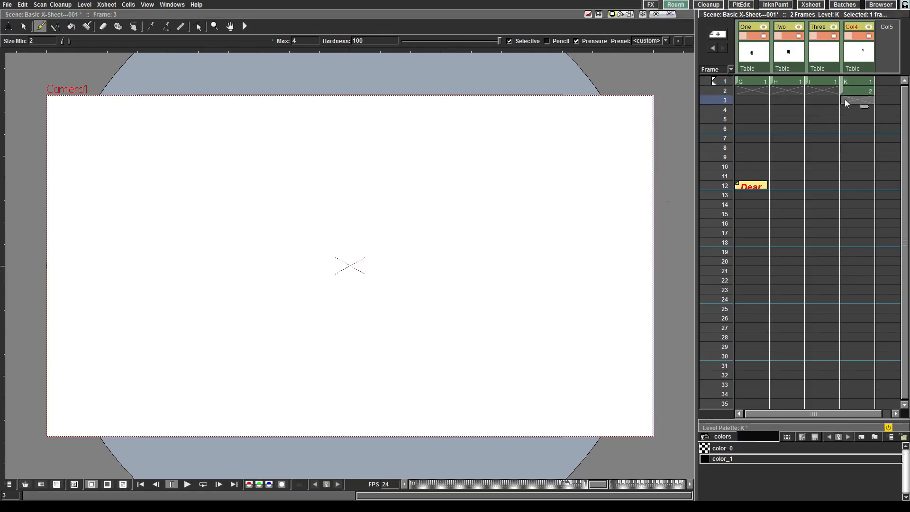
pyautogui.moveTo(558, 177); pyautogui.dragTo(563, 264)
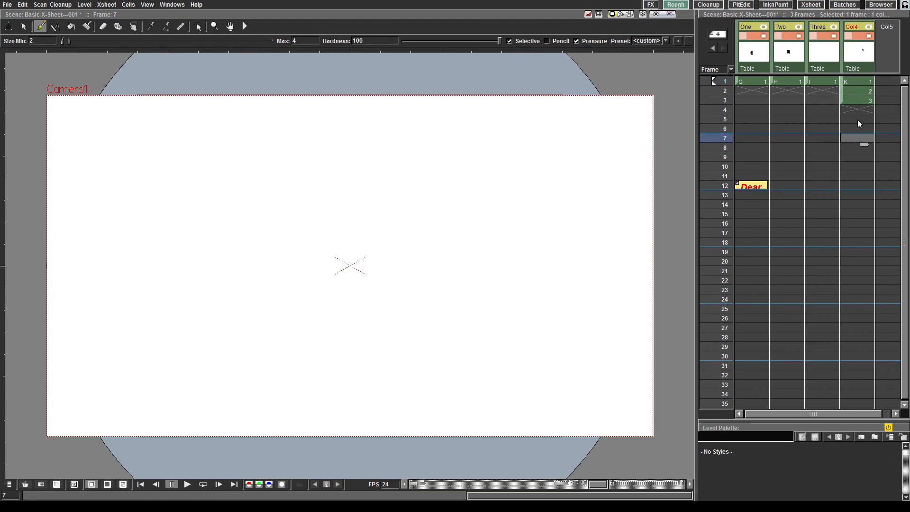
pyautogui.click(858, 109)
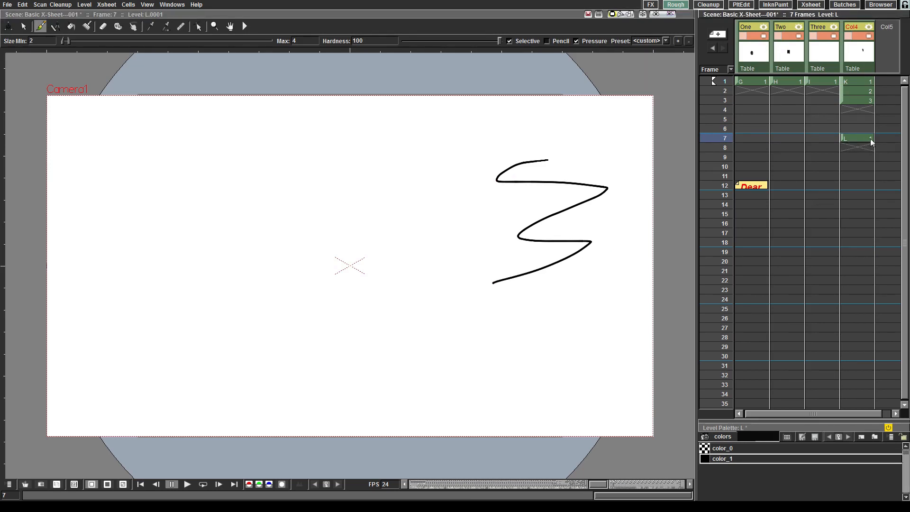
pyautogui.moveTo(865, 140)
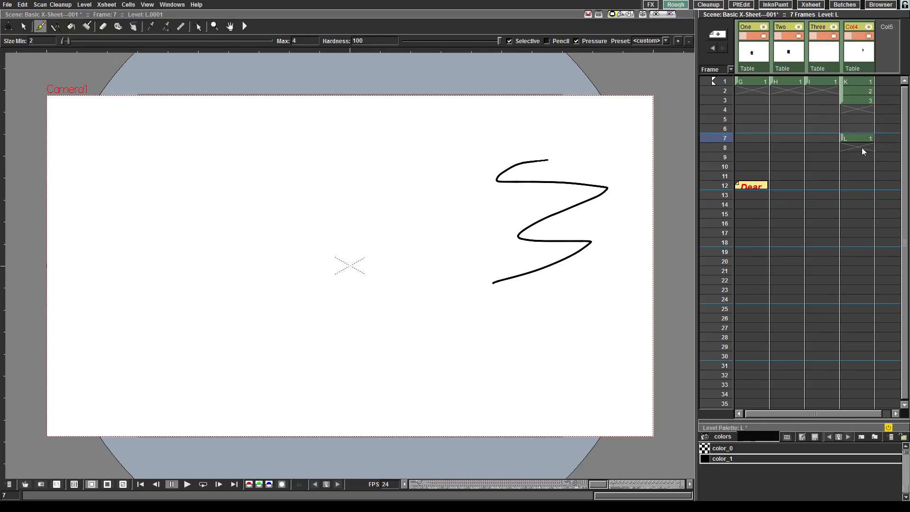
pyautogui.click(858, 148)
pyautogui.write('2')
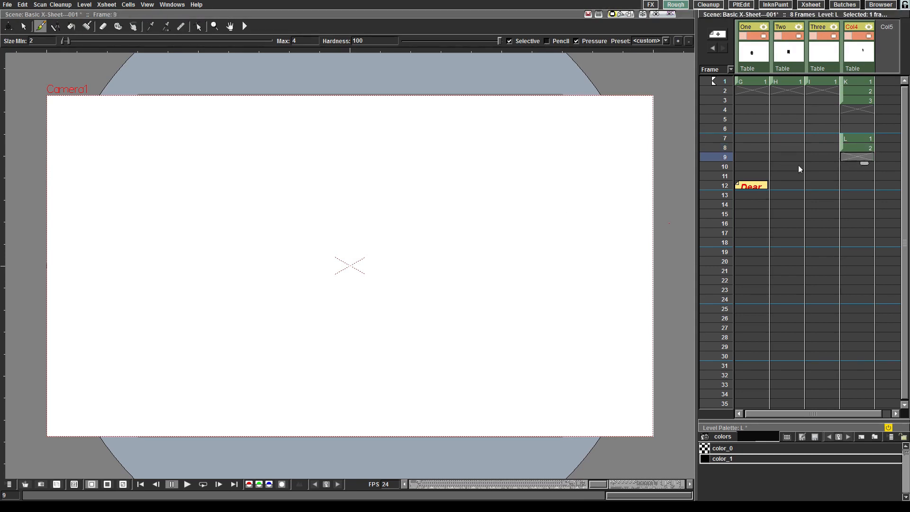
# Step: Draw the third L squiggle and select the L cells for repositioning
pyautogui.moveTo(568, 190); pyautogui.dragTo(528, 284)
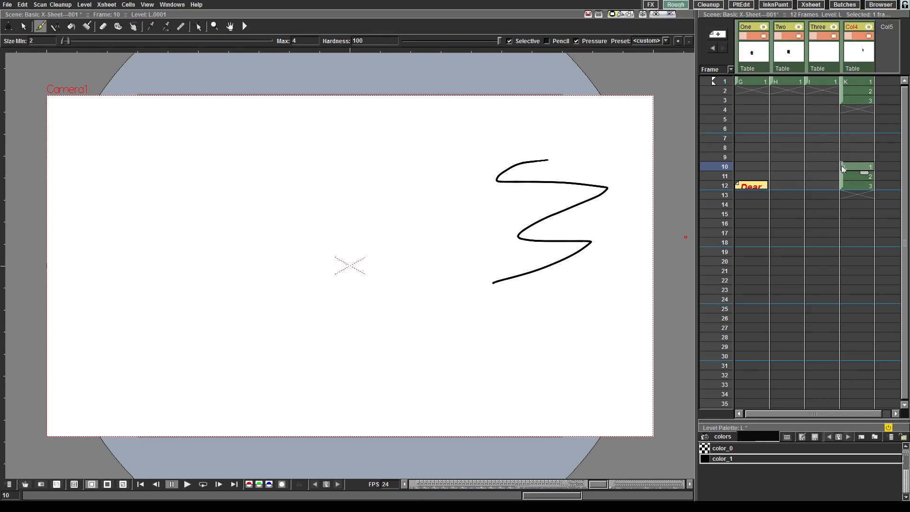
pyautogui.click(856, 168)
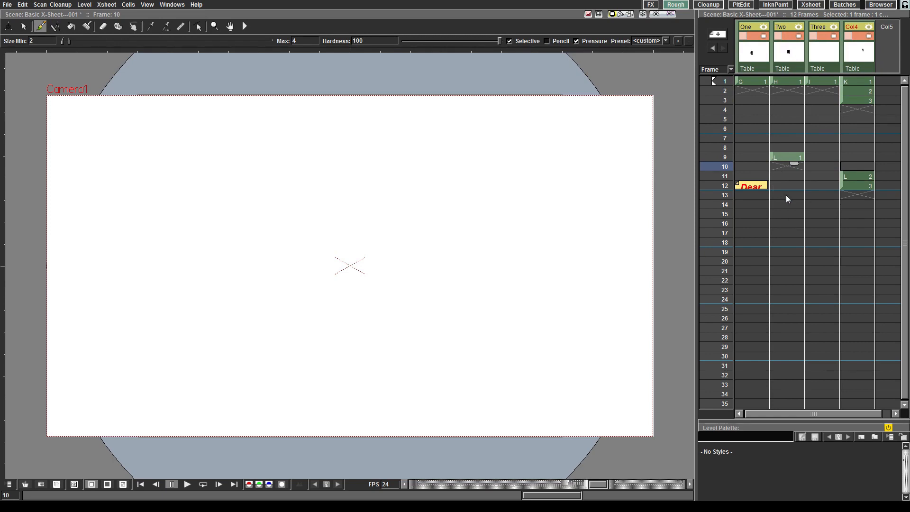
pyautogui.moveTo(772, 163)
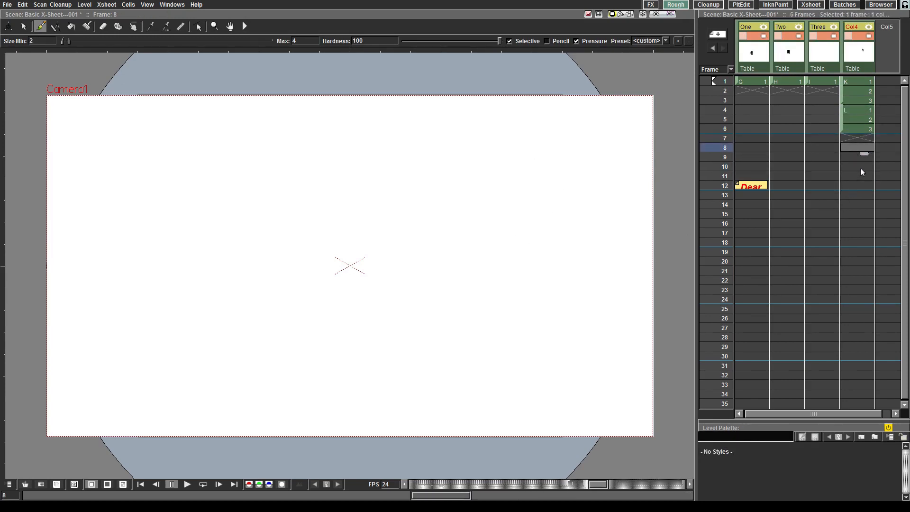
pyautogui.moveTo(858, 139)
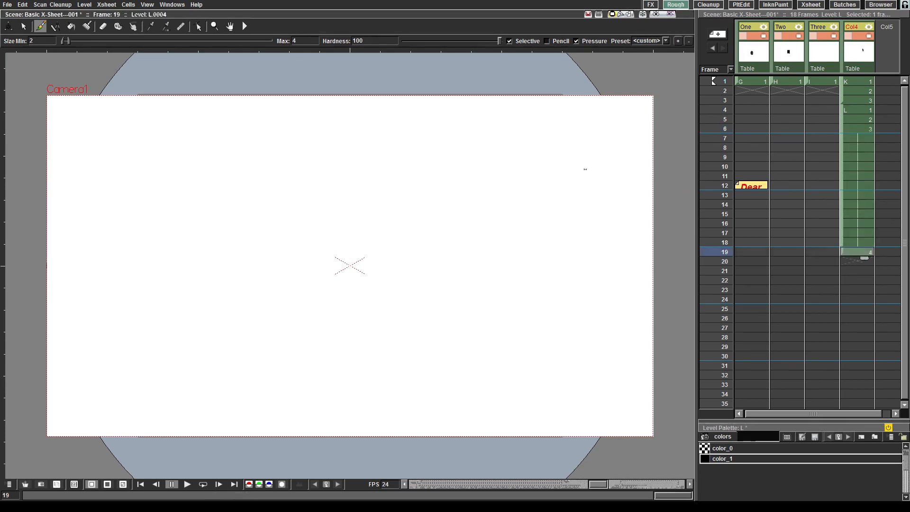
# Step: Draw the frame-19 squiggle and extend its cell down to frame 24
pyautogui.moveTo(582, 170); pyautogui.dragTo(523, 276)
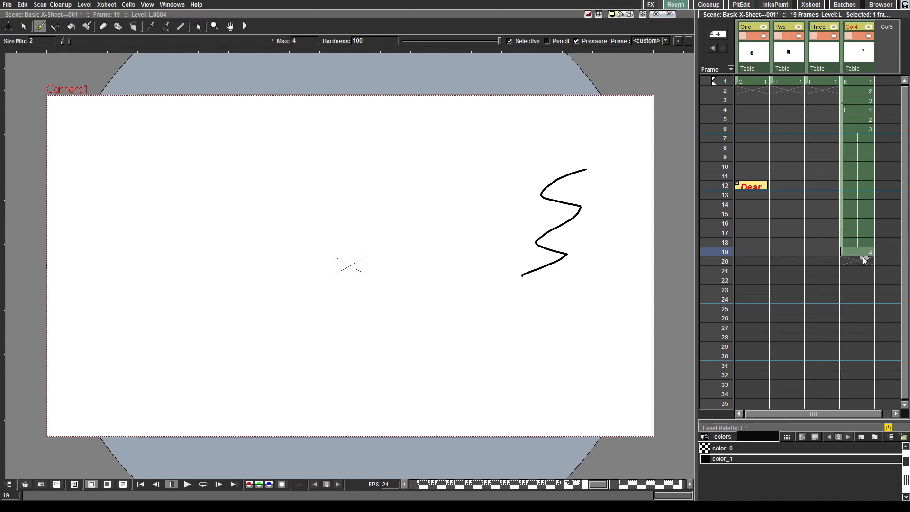
pyautogui.moveTo(866, 259)
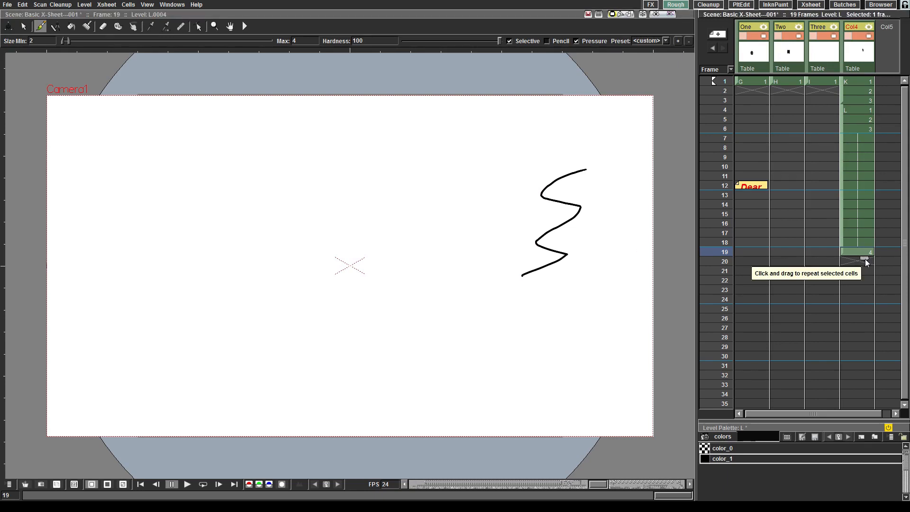
pyautogui.moveTo(865, 259); pyautogui.dragTo(865, 306)
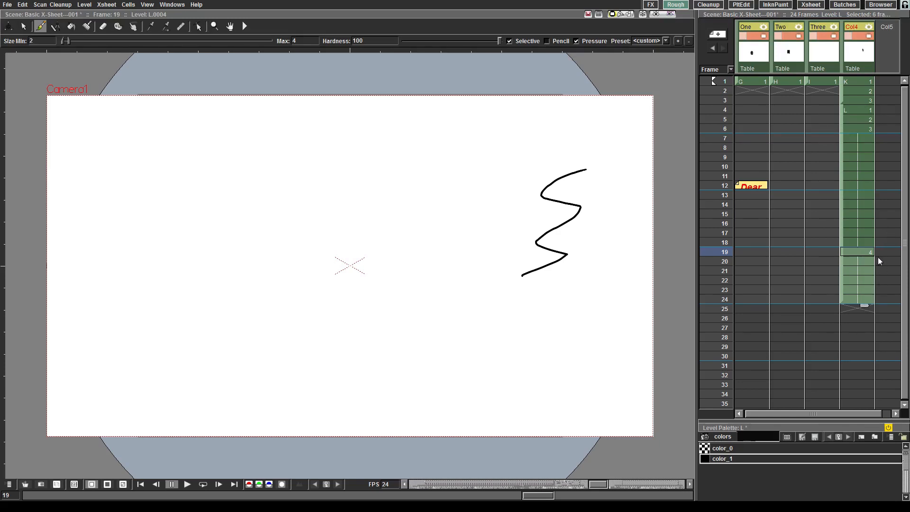
pyautogui.moveTo(881, 262)
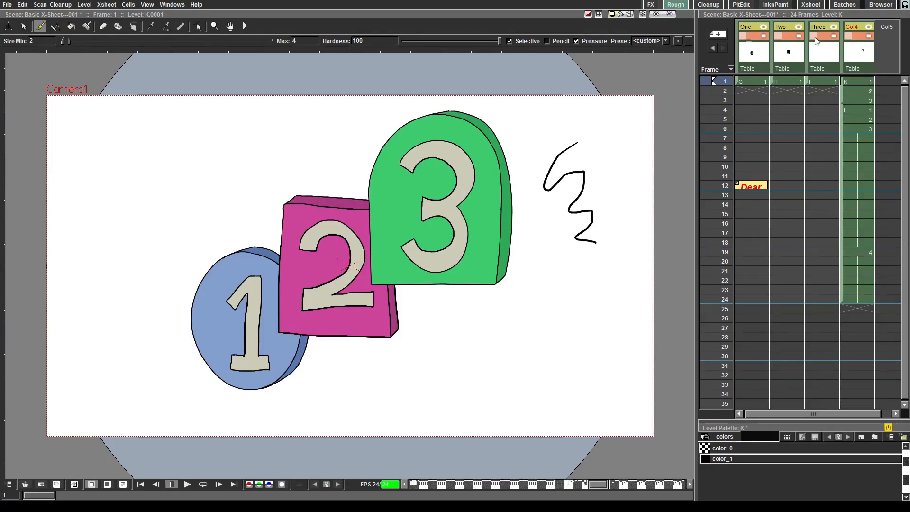
# Step: Set the playback start marker and play the marked frame range
pyautogui.click(187, 483)
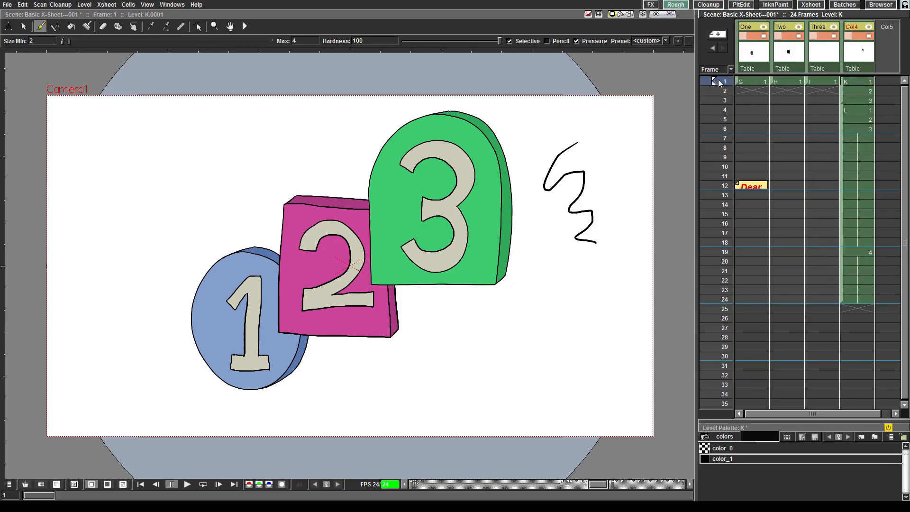
pyautogui.moveTo(714, 81)
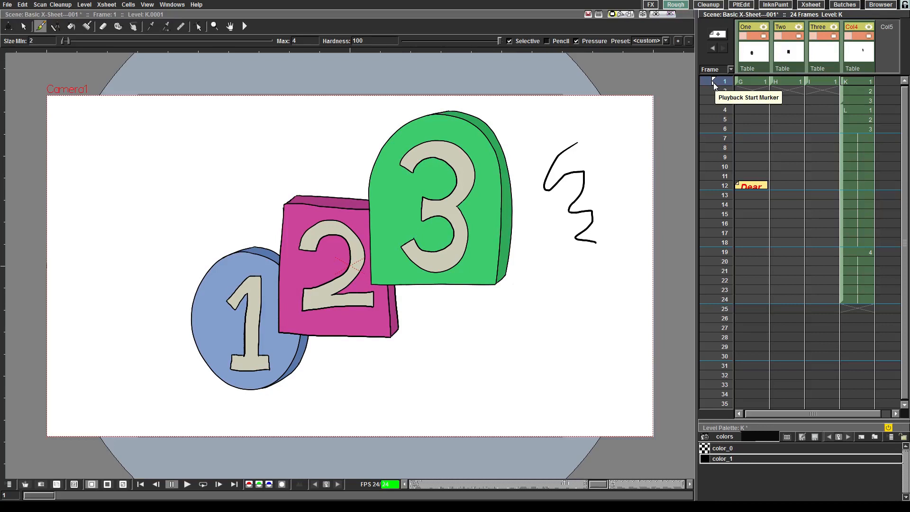
pyautogui.moveTo(714, 249)
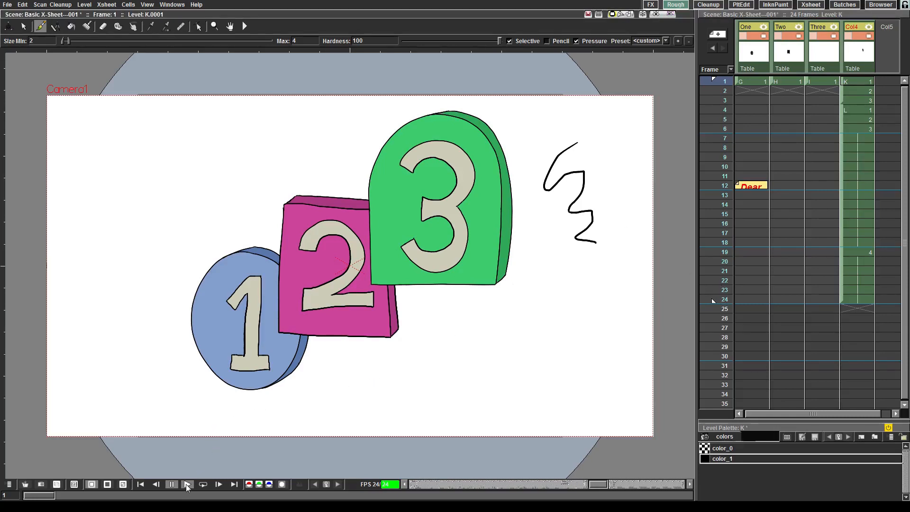
pyautogui.click(186, 484)
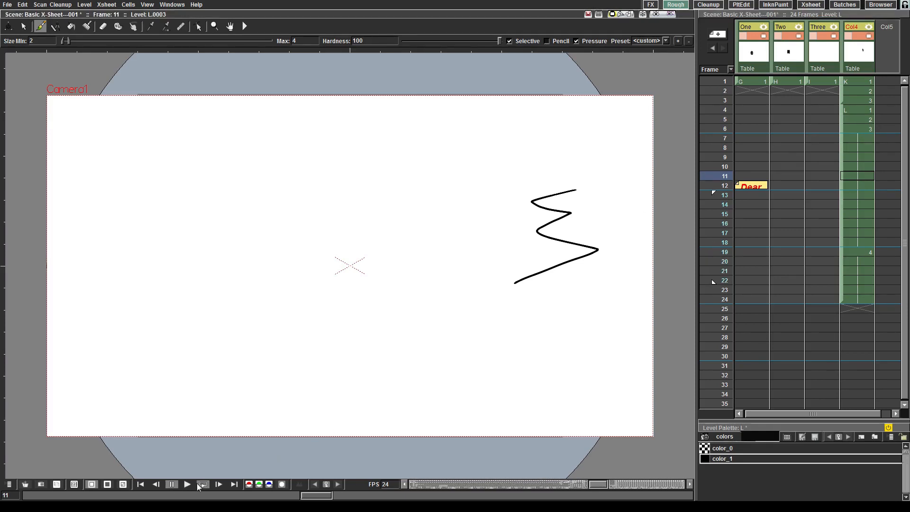
# Step: Loop playback and set the playback markers to frames 1 and 24
pyautogui.click(187, 484)
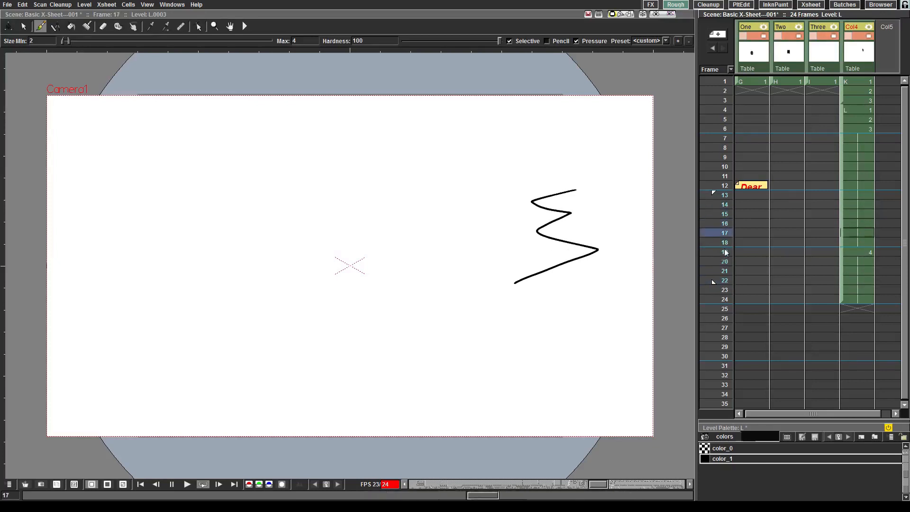
pyautogui.click(725, 214)
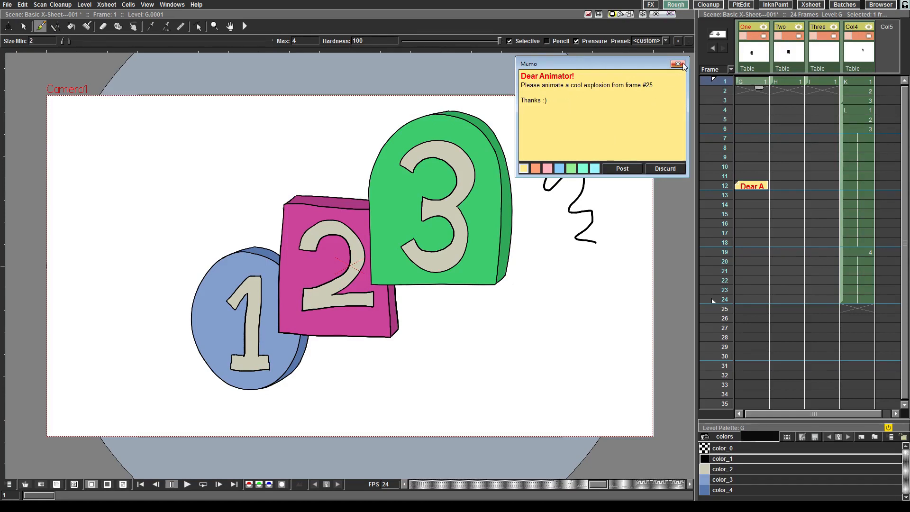
# Step: Close the 'Dear Animator' memo window
pyautogui.click(677, 64)
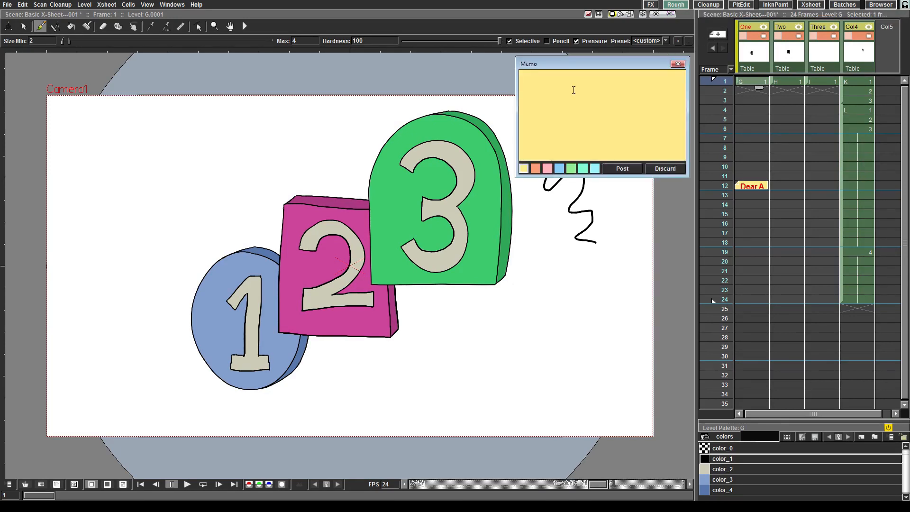
# Step: Write a 'HELLO WORLD!' memo with a second line and post it near frame 5
pyautogui.write('HELLO WORLD!')
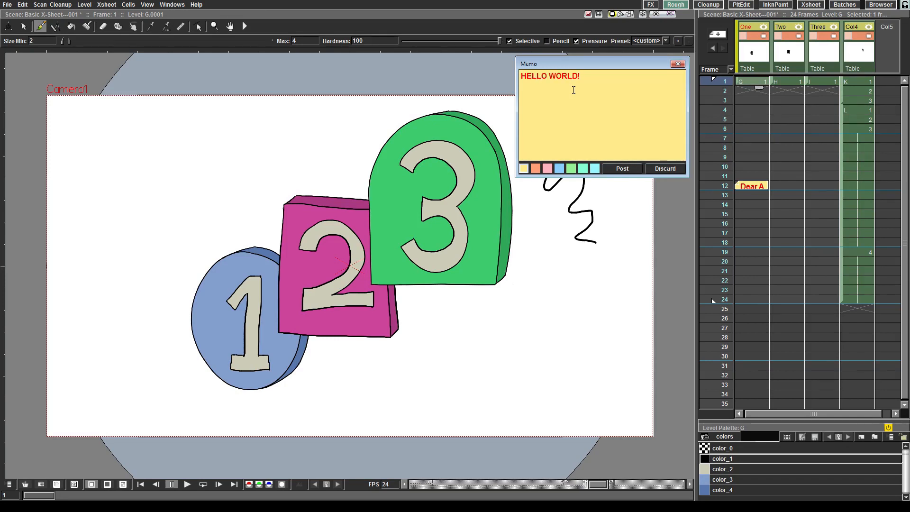
pyautogui.write('asdasd')
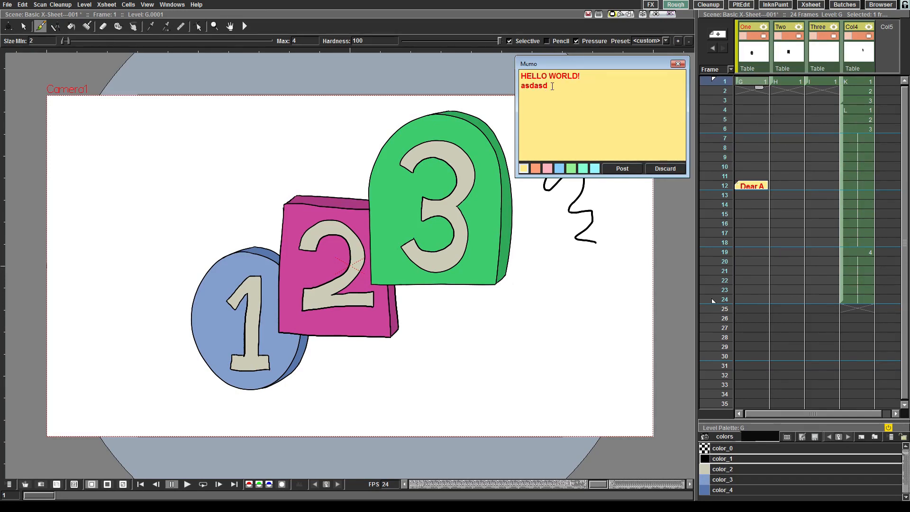
pyautogui.doubleClick(534, 85)
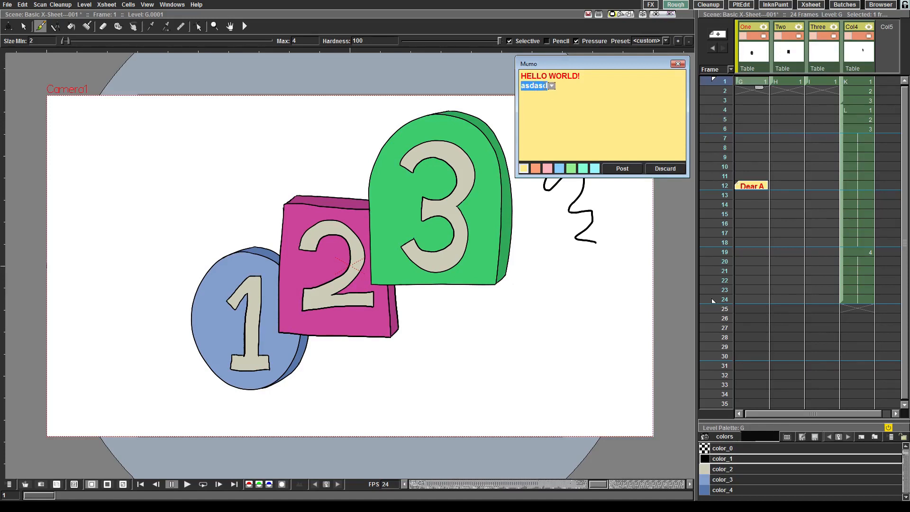
pyautogui.click(552, 85)
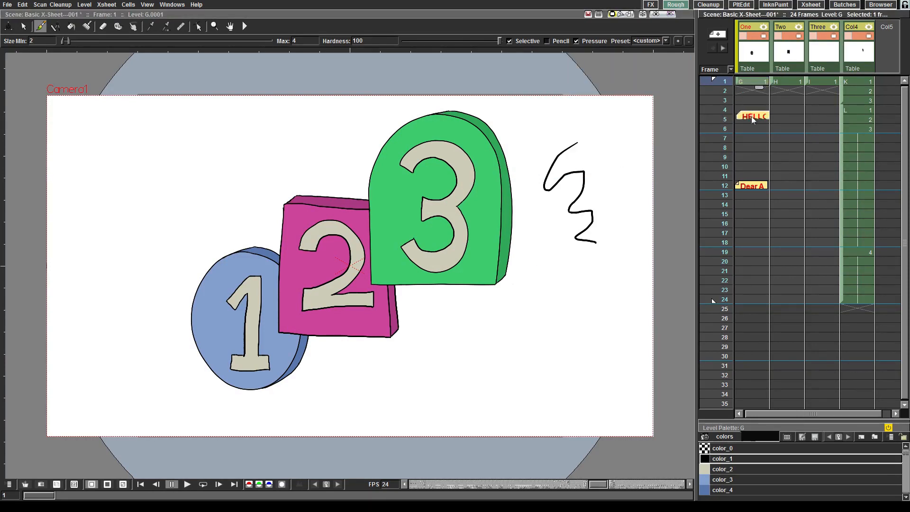
# Step: Drag the HELLO WORLD! memo to frame 6, open it, and discard it
pyautogui.moveTo(753, 116); pyautogui.dragTo(787, 129)
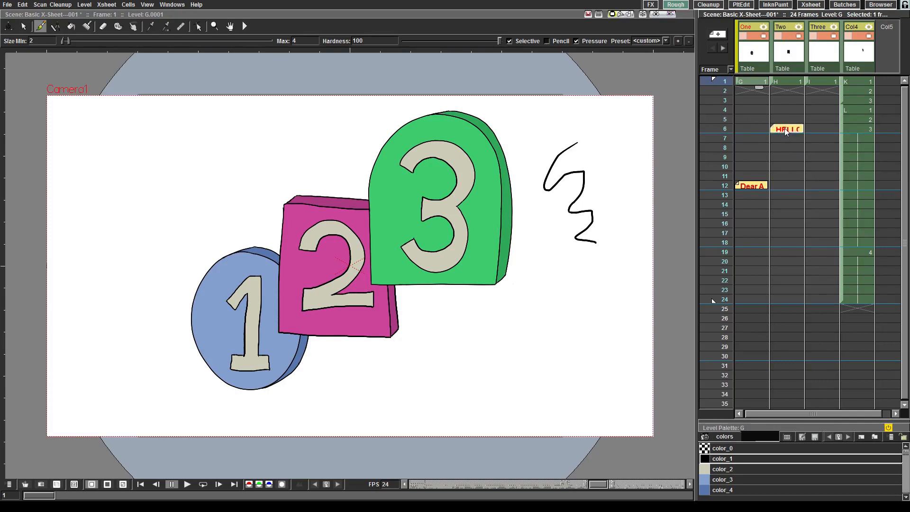
pyautogui.click(786, 129)
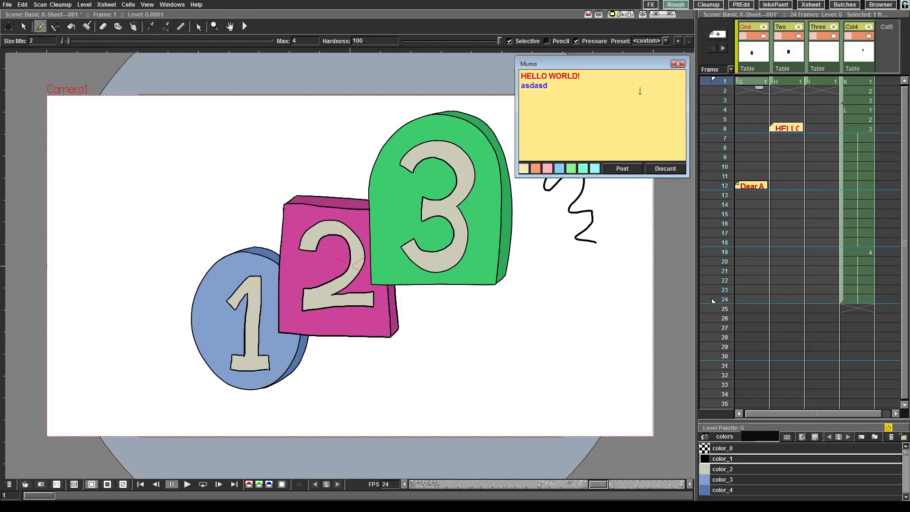
pyautogui.moveTo(665, 169)
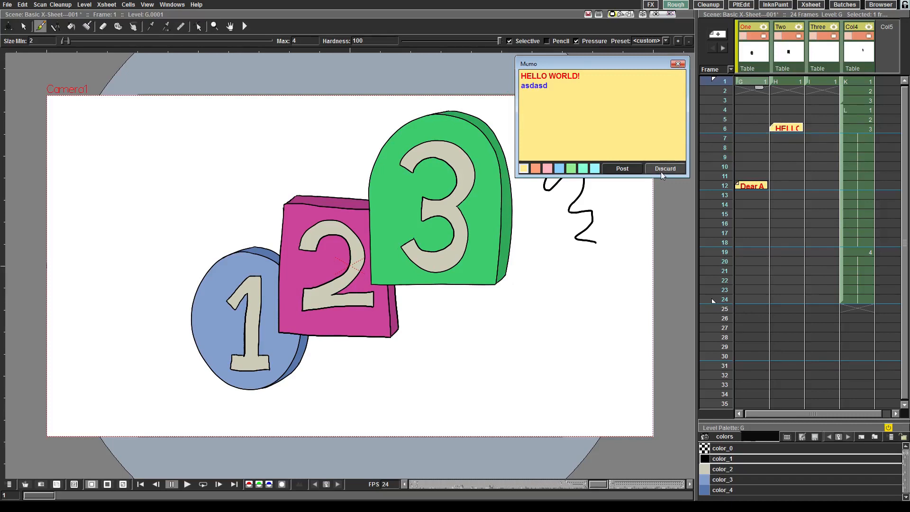
pyautogui.click(665, 168)
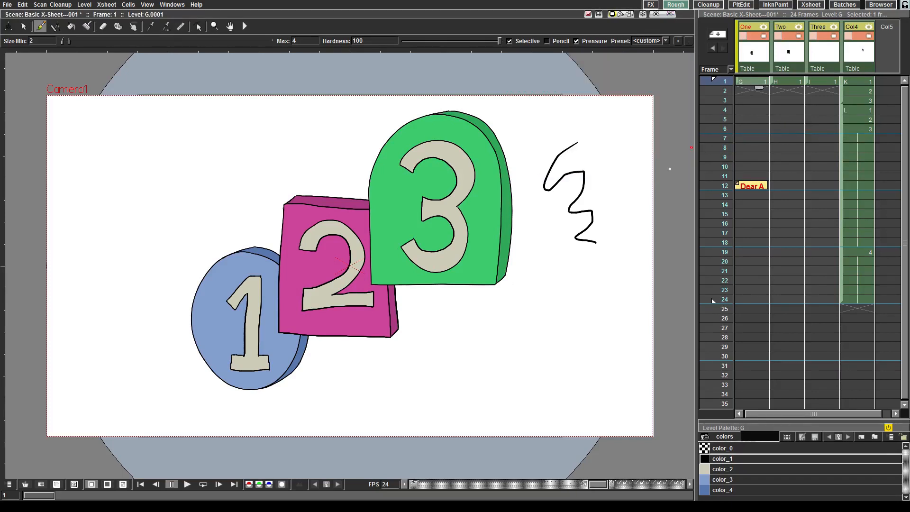